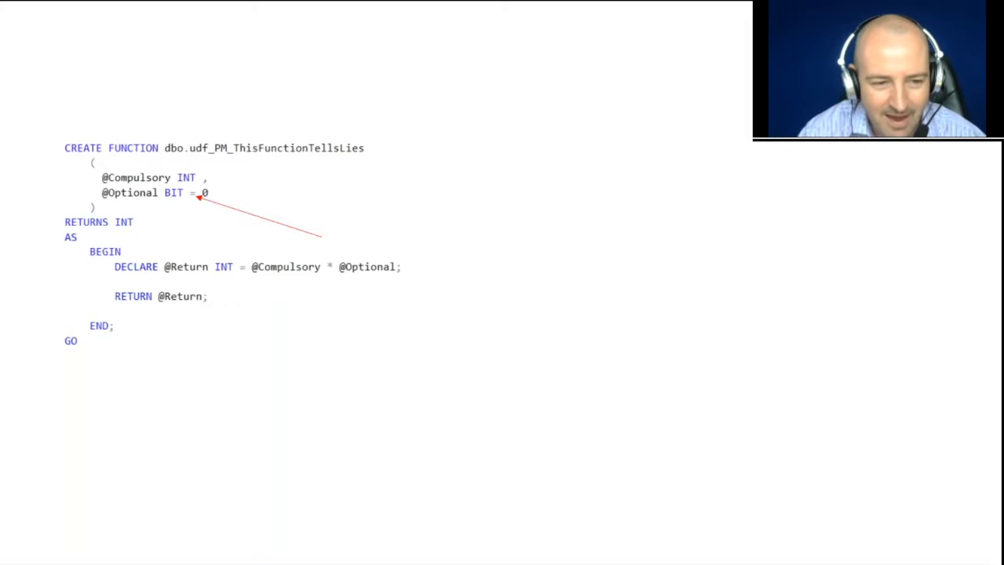
type("SELECT\tdbo.udf_PM_ThisFunctionTellsLies(7)")
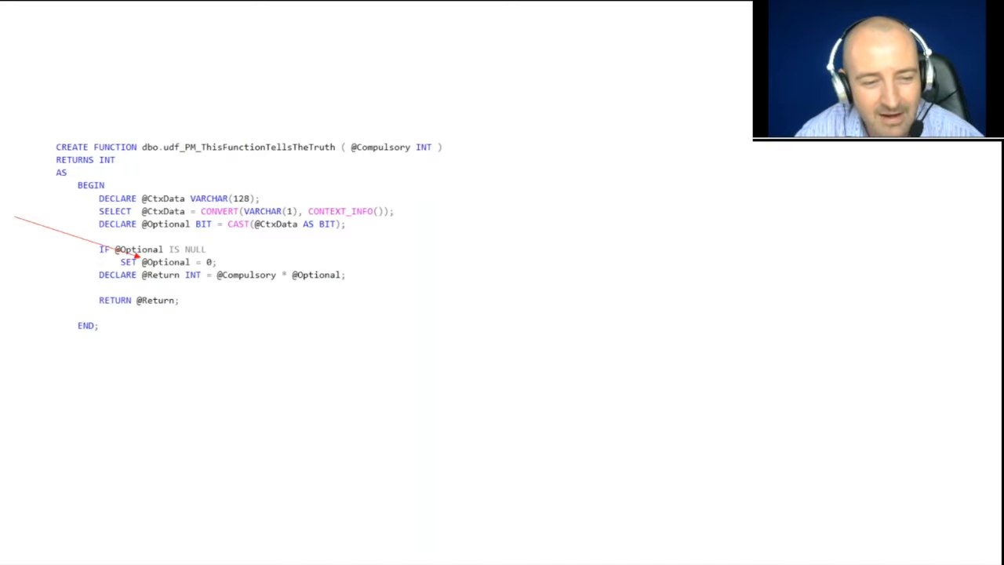
type("SELECT dbo.udf_PM_ThisFunctionTellsTheTruth(7)")
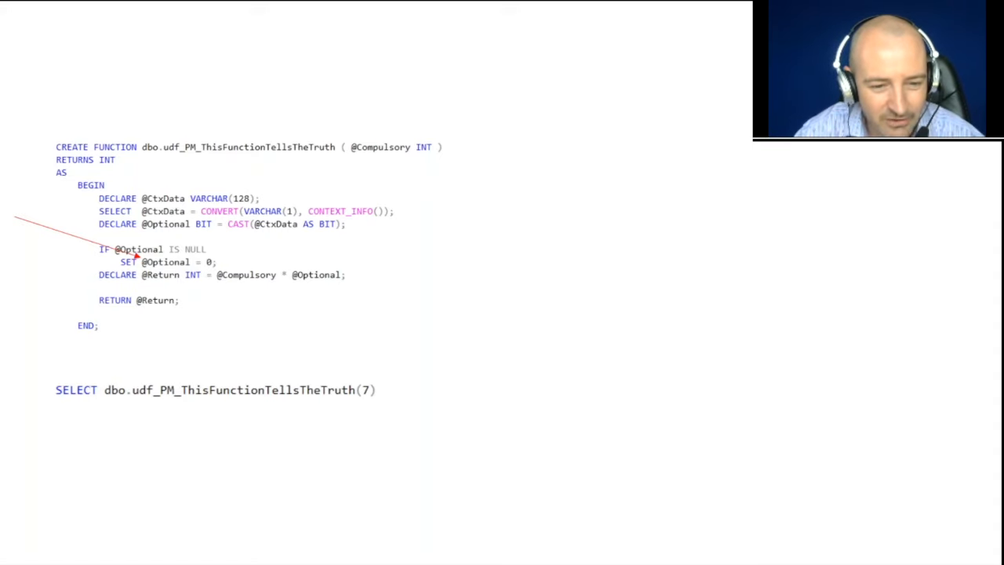